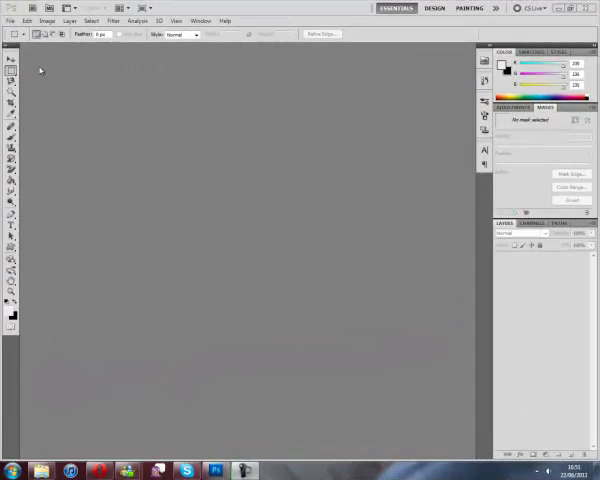
# Step: Start a new 1024×1024, 72 ppi document from the PotBS Sail preset, named DemoSail
pyautogui.click(15, 20)
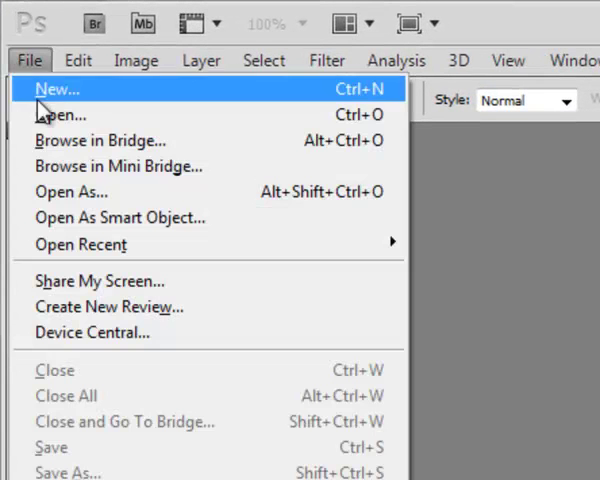
pyautogui.click(60, 89)
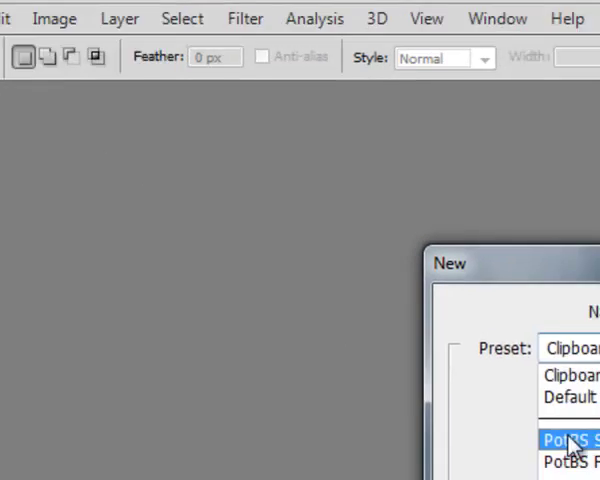
pyautogui.click(570, 440)
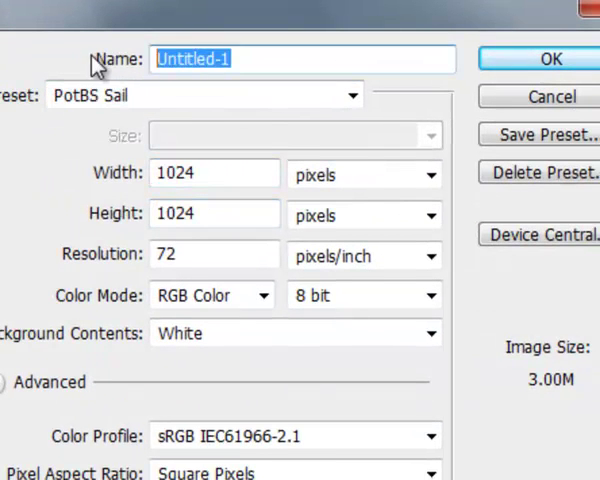
pyautogui.write('Dem')
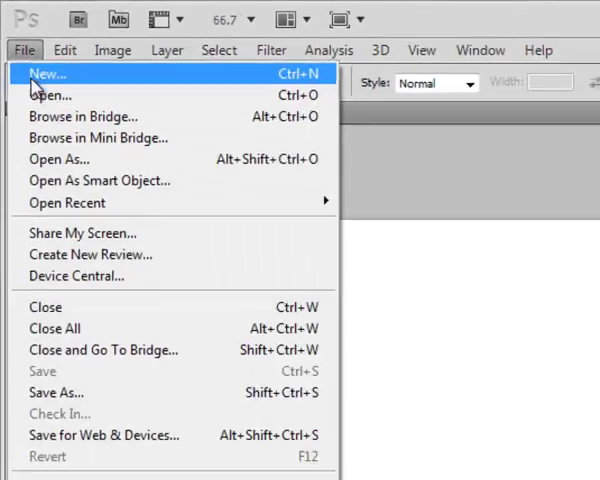
# Step: Open flsDefaultSailTexture.png and copy the whole texture image
pyautogui.click(52, 95)
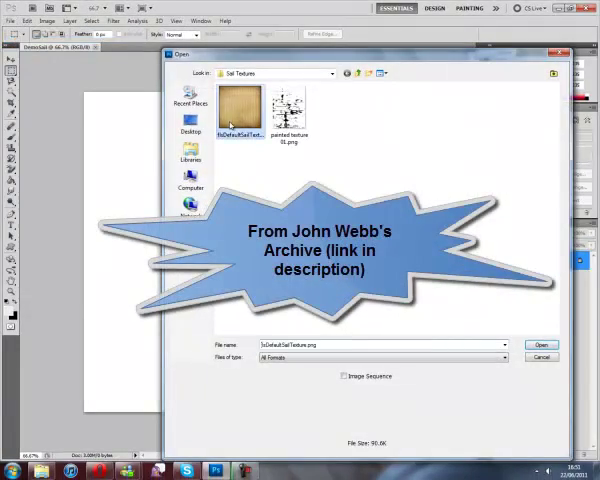
pyautogui.click(541, 345)
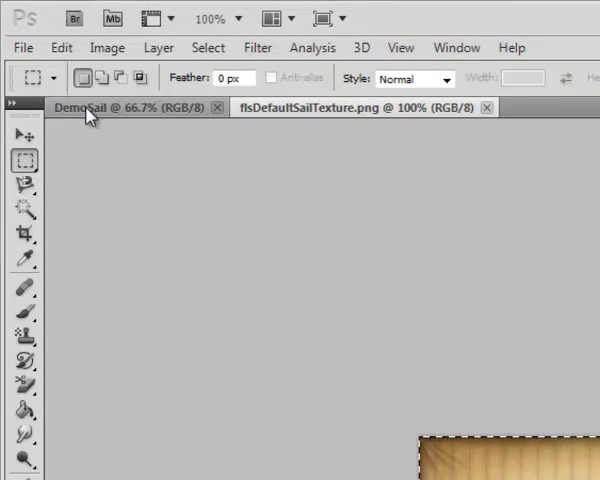
pyautogui.click(61, 47)
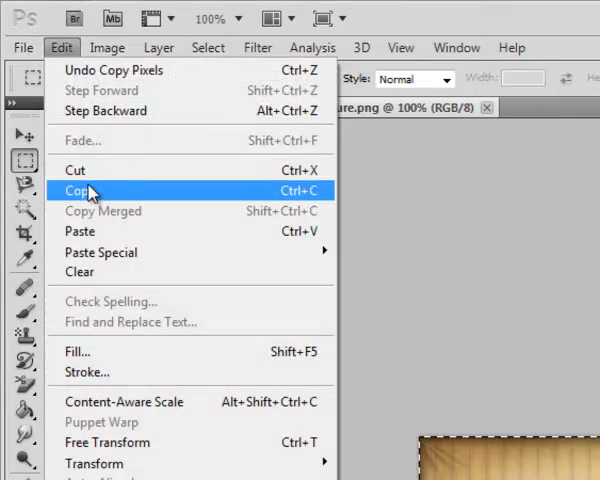
pyautogui.click(78, 190)
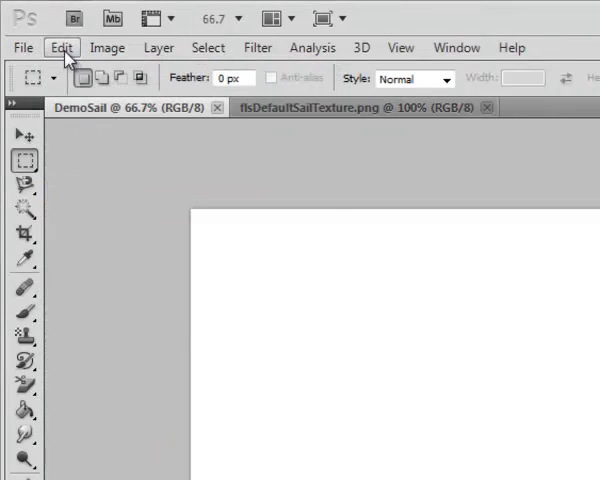
# Step: Paste the texture into DemoSail and stretch it to fill the canvas
pyautogui.click(62, 47)
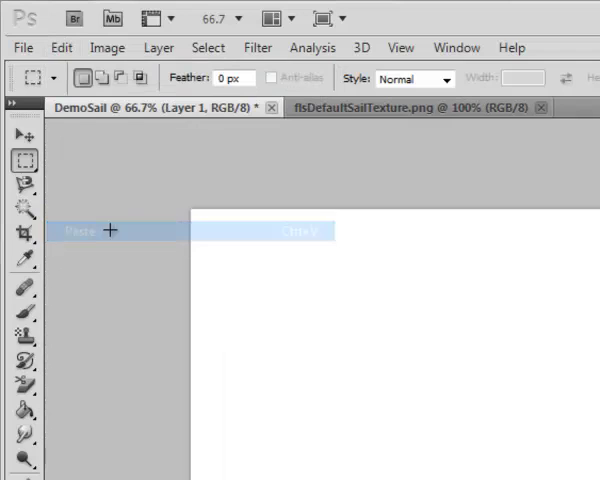
pyautogui.click(77, 231)
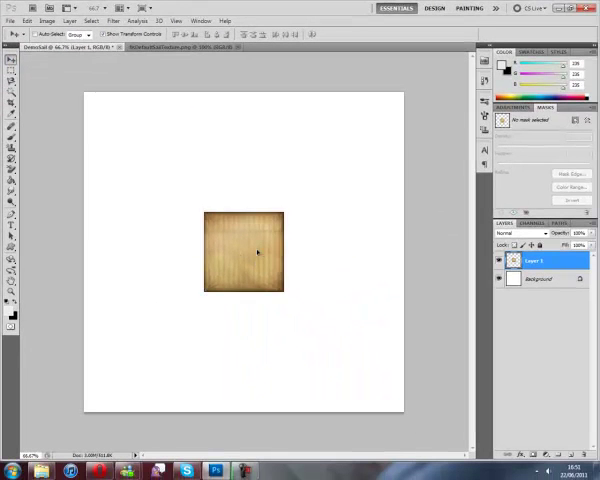
pyautogui.moveTo(245, 253); pyautogui.dragTo(123, 133)
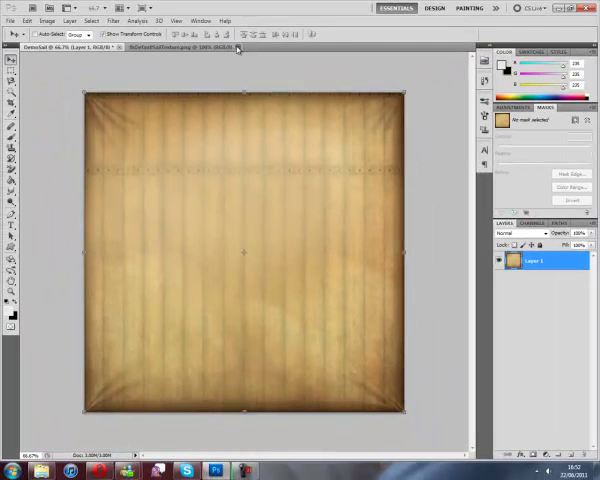
# Step: Close the texture document and open fleurdelis 01.png from the Extra Stuff folder
pyautogui.click(116, 47)
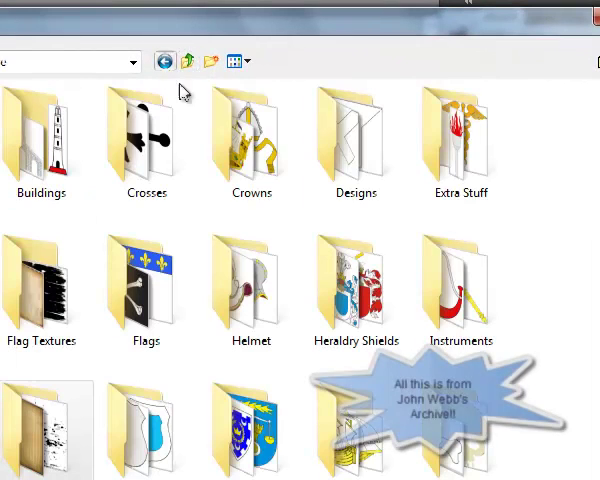
pyautogui.moveTo(535, 230)
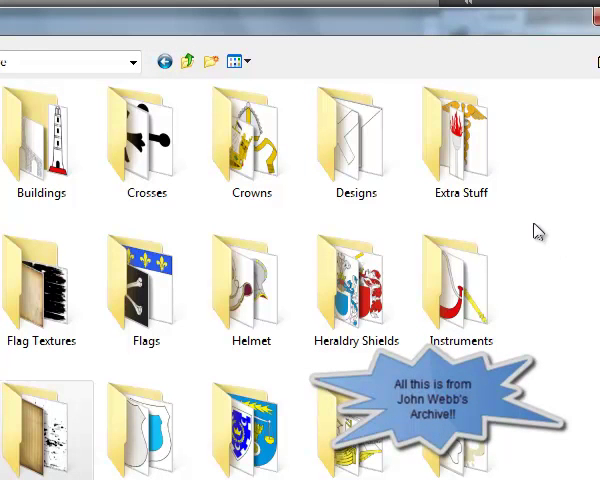
pyautogui.click(356, 140)
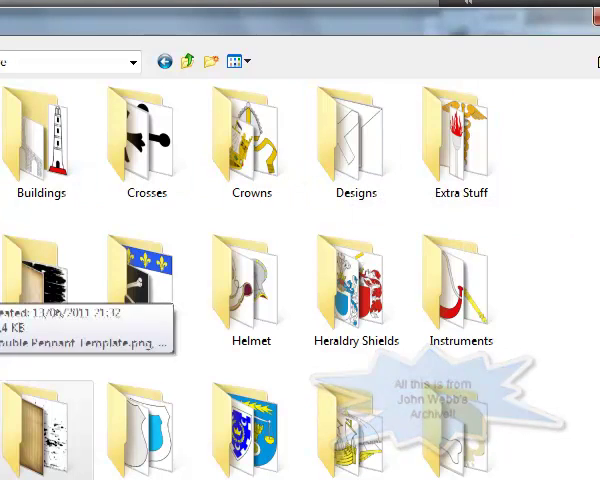
pyautogui.click(461, 140)
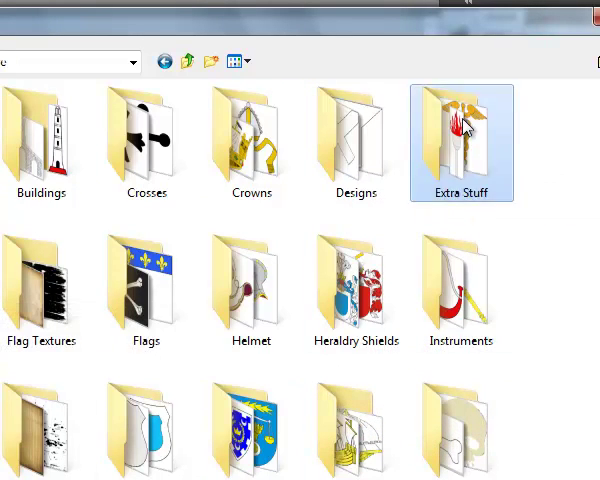
pyautogui.doubleClick(461, 140)
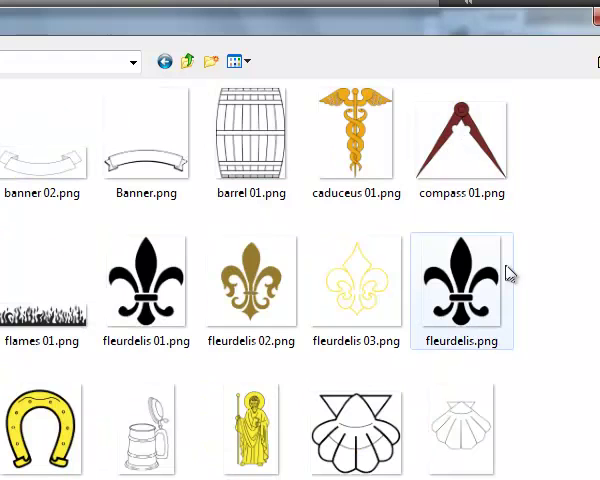
pyautogui.click(250, 290)
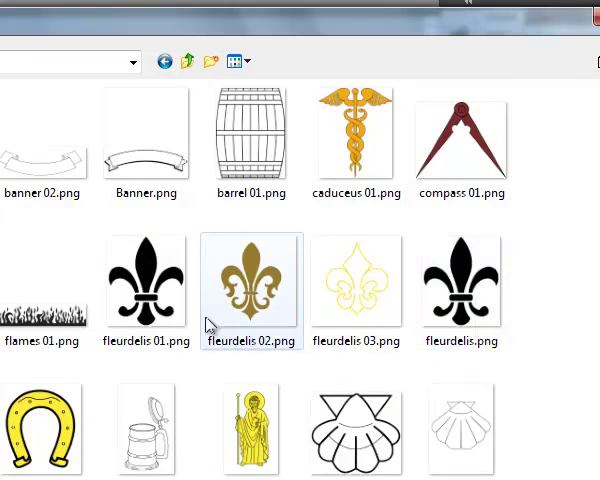
pyautogui.click(146, 290)
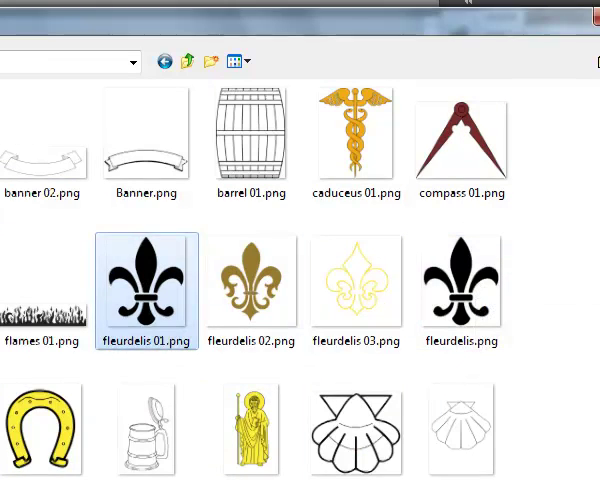
pyautogui.doubleClick(147, 291)
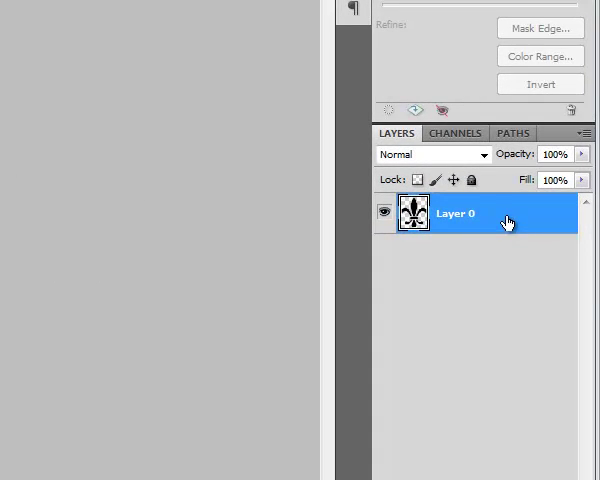
# Step: Apply a #ebebeb Color Overlay to Layer 0 through Blending Options
pyautogui.rightClick(455, 213)
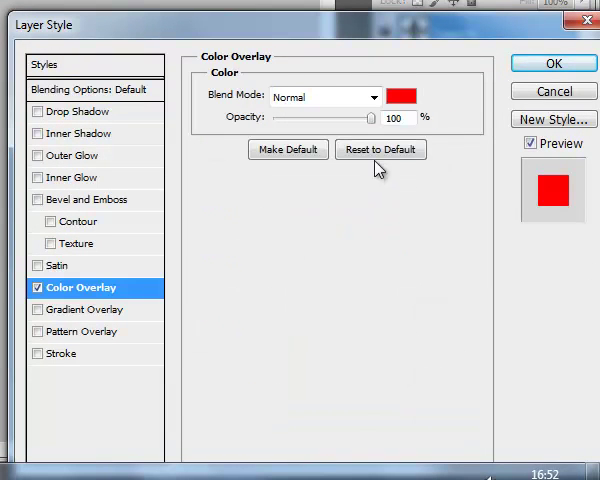
pyautogui.click(400, 96)
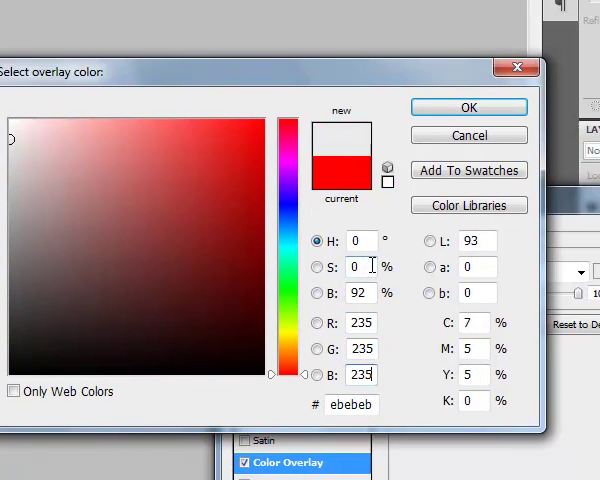
pyautogui.click(468, 107)
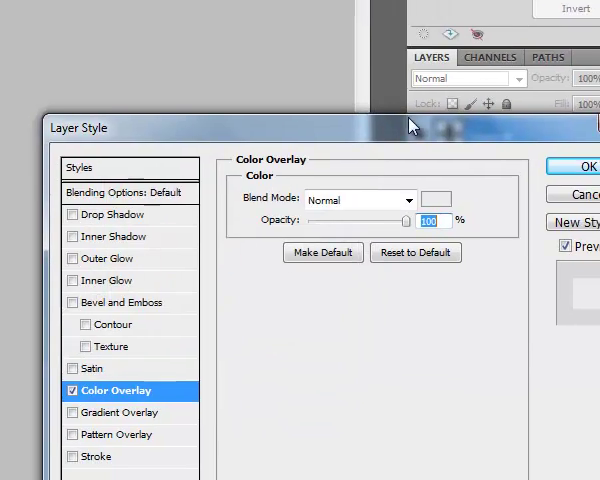
pyautogui.click(571, 168)
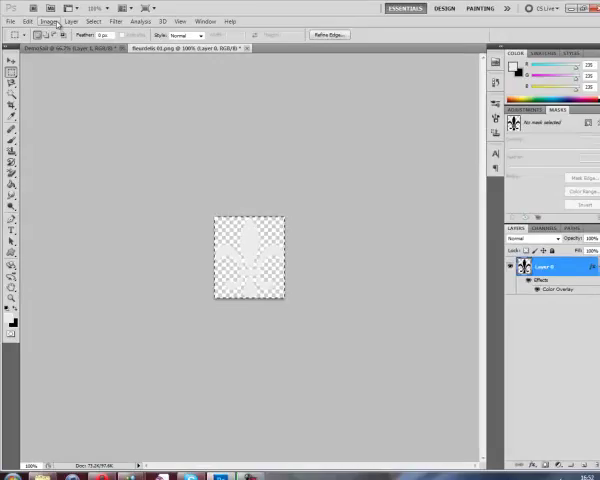
# Step: Copy the fleur-de-lis into DemoSail, enlarge it, and lower Layer 2's opacity
pyautogui.click(28, 21)
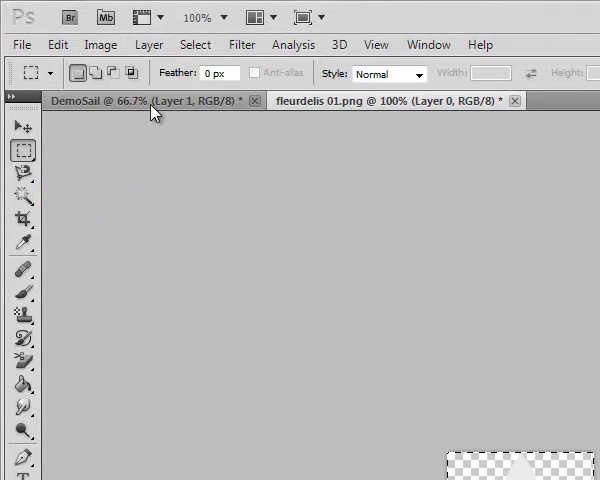
pyautogui.click(58, 44)
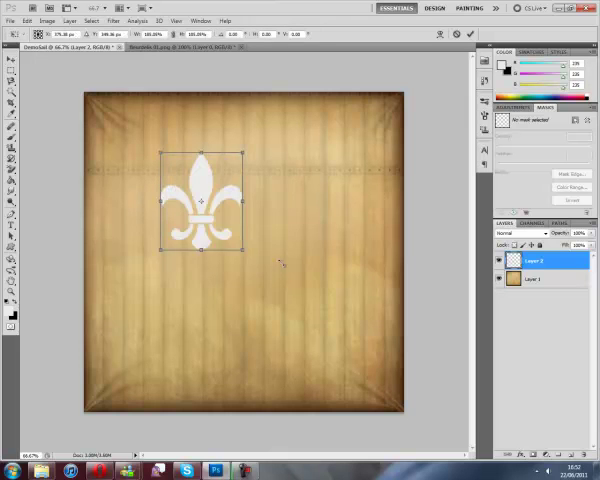
pyautogui.moveTo(243, 250); pyautogui.dragTo(333, 345)
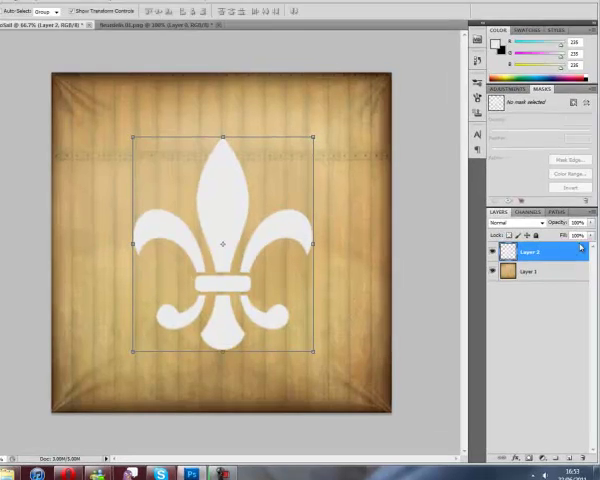
pyautogui.moveTo(580, 57); pyautogui.dragTo(553, 68)
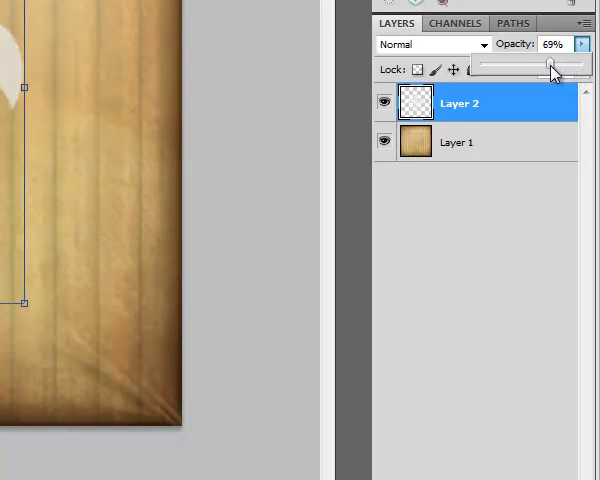
pyautogui.moveTo(553, 66); pyautogui.dragTo(545, 66)
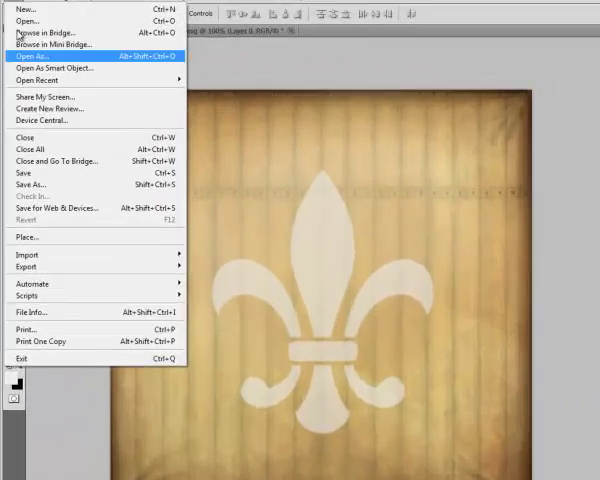
# Step: Export DemoSail at 25 percent via Save for Web as DemoSail.png in Tutorials
pyautogui.click(57, 208)
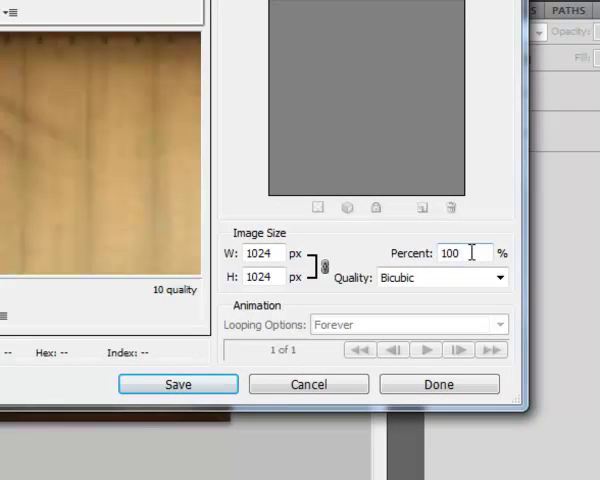
pyautogui.write('2')
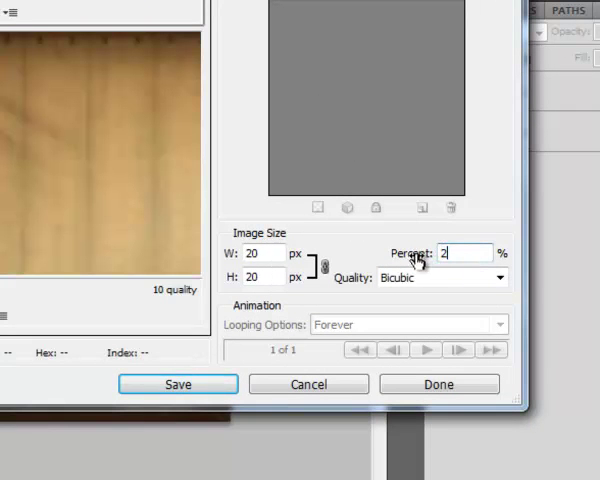
pyautogui.write('5')
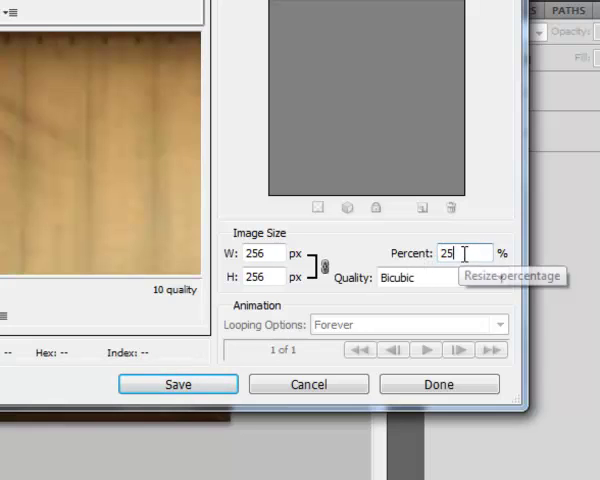
pyautogui.moveTo(262, 362)
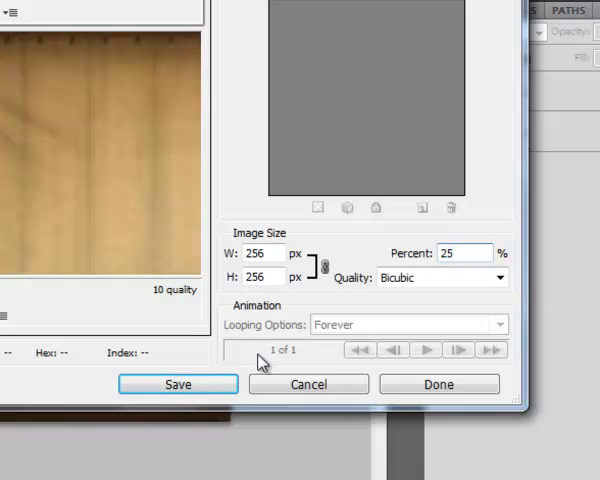
pyautogui.click(177, 383)
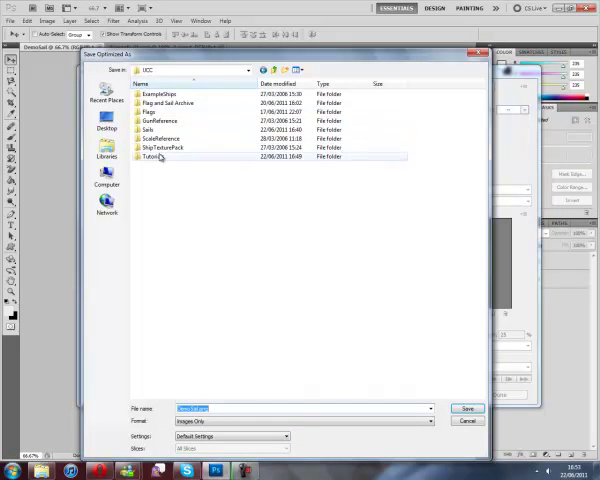
pyautogui.doubleClick(150, 156)
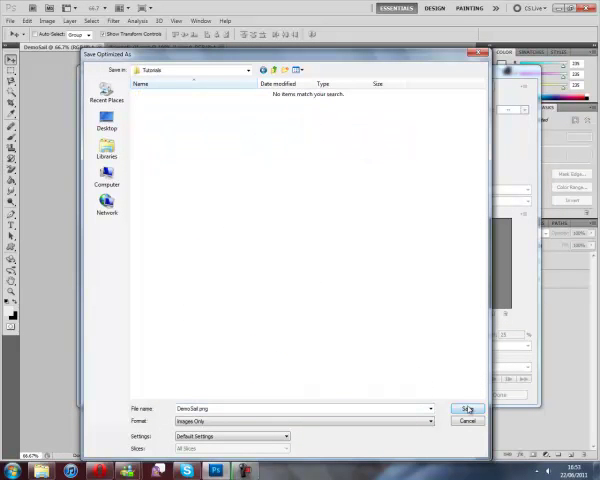
pyautogui.click(467, 409)
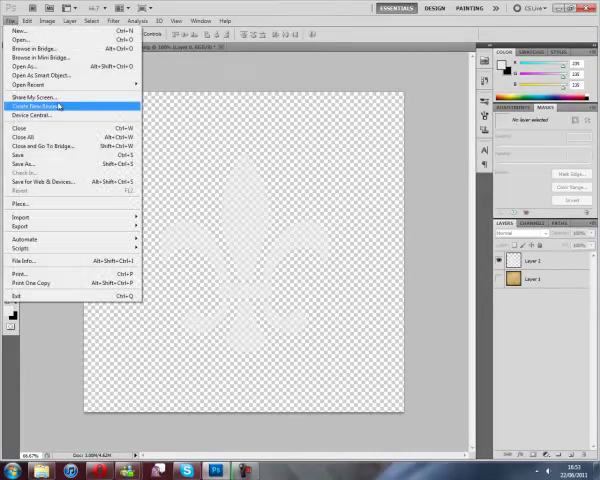
# Step: Reopen Save for Web & Devices and continue to the Save Optimized As dialog
pyautogui.click(50, 181)
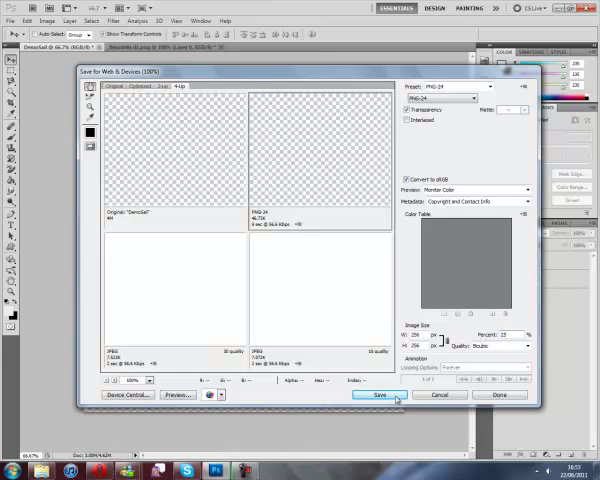
pyautogui.click(379, 394)
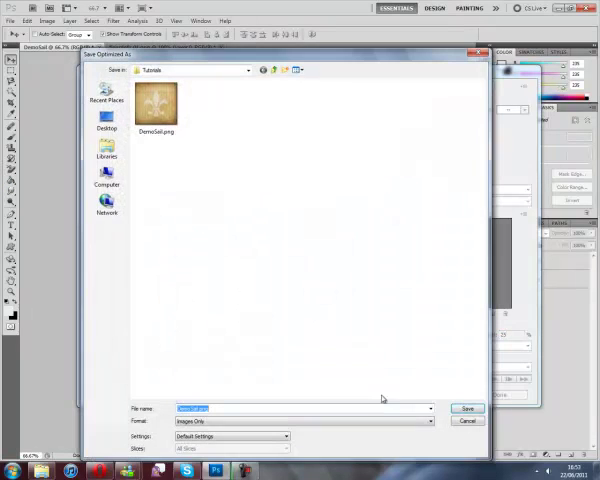